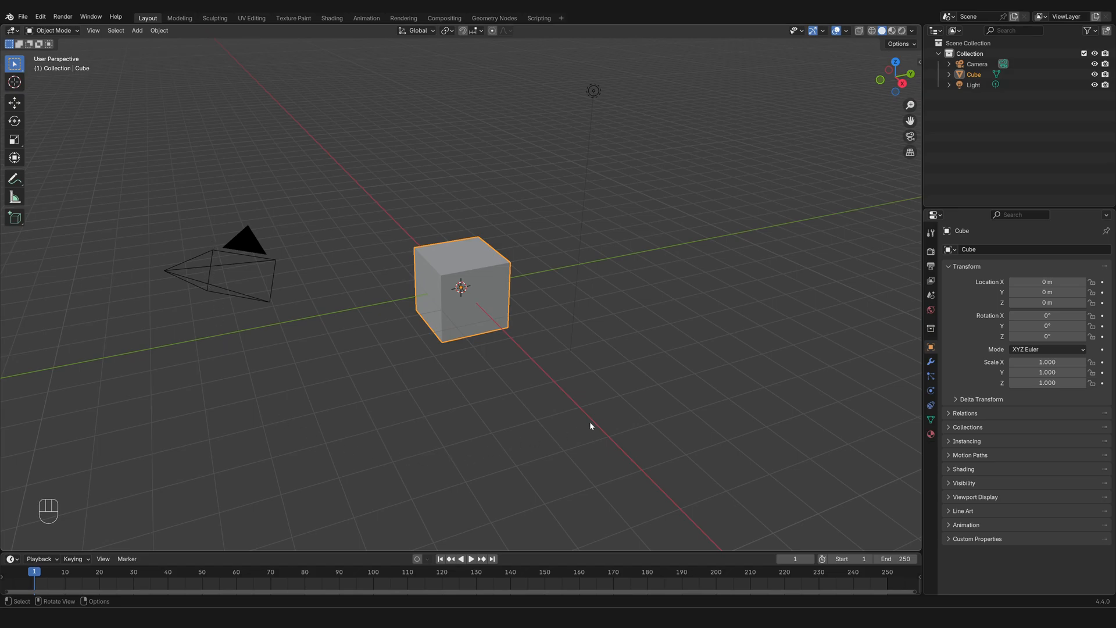
{"action": "mouse_move", "coordinate": [606, 425]}
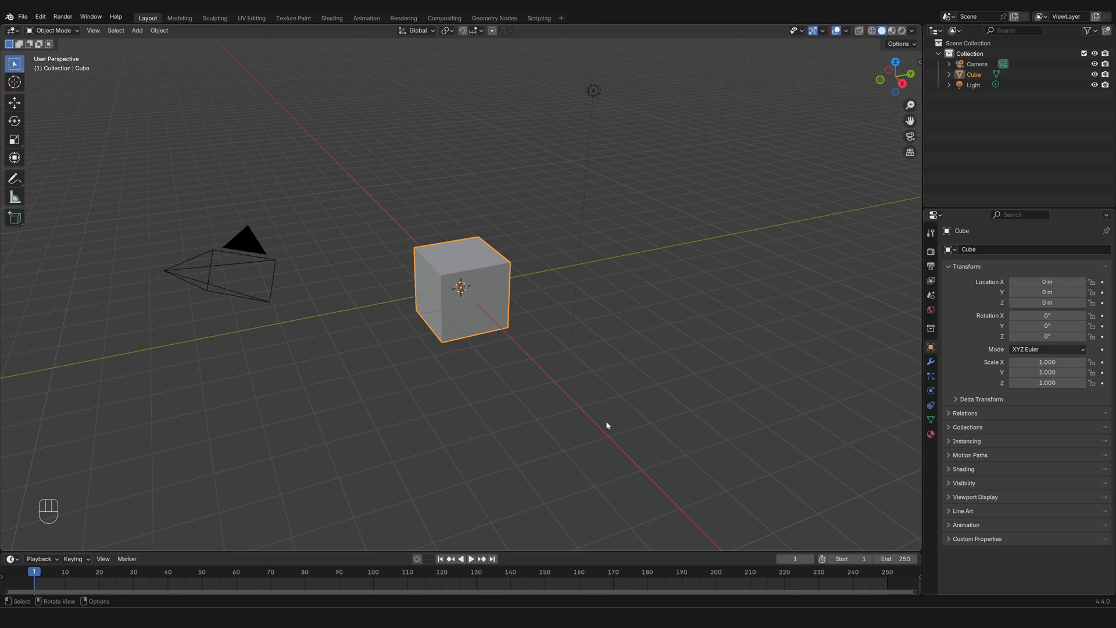
{"action": "mouse_move", "coordinate": [663, 256]}
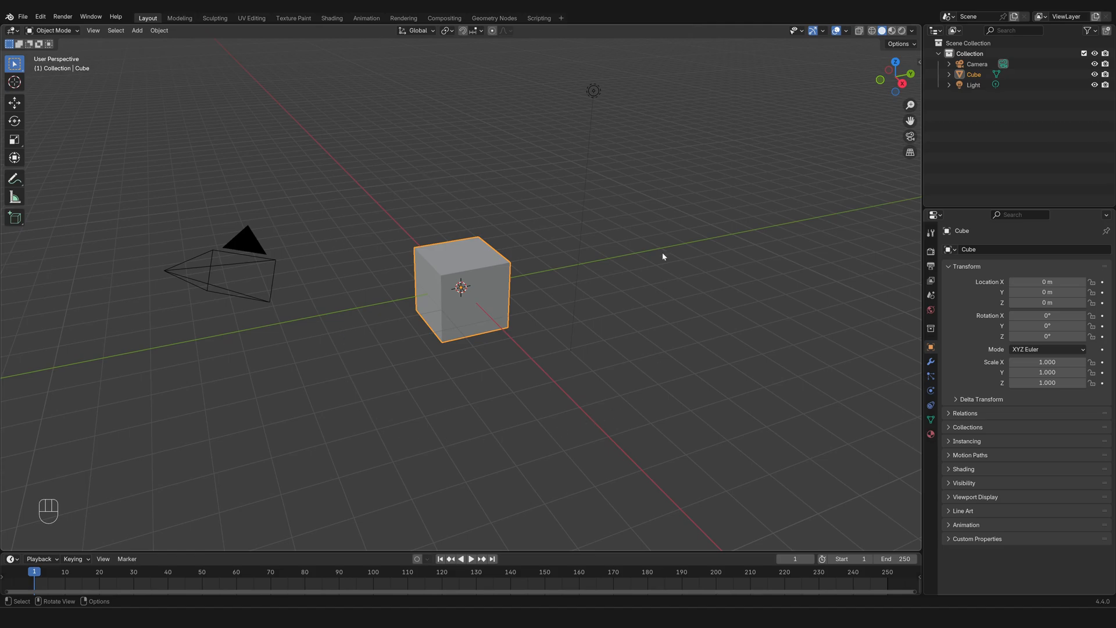
- Select the Camera, Cube and Light together in the Outliner, then deselect everything
{"action": "left_click", "coordinate": [12, 30]}
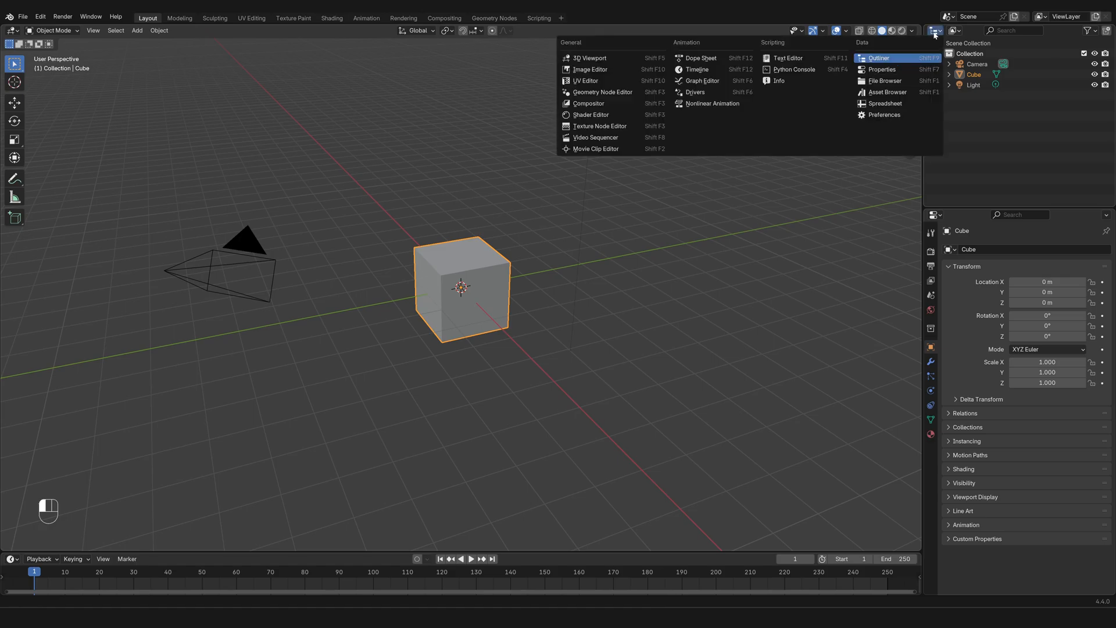
{"action": "mouse_move", "coordinate": [644, 44]}
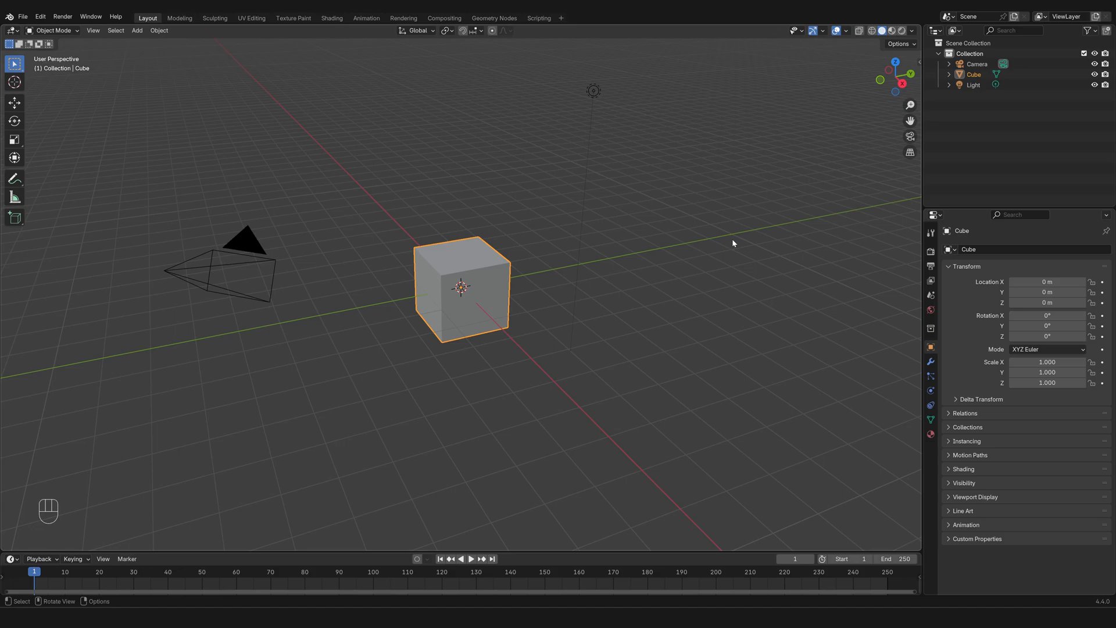
{"action": "mouse_move", "coordinate": [825, 147]}
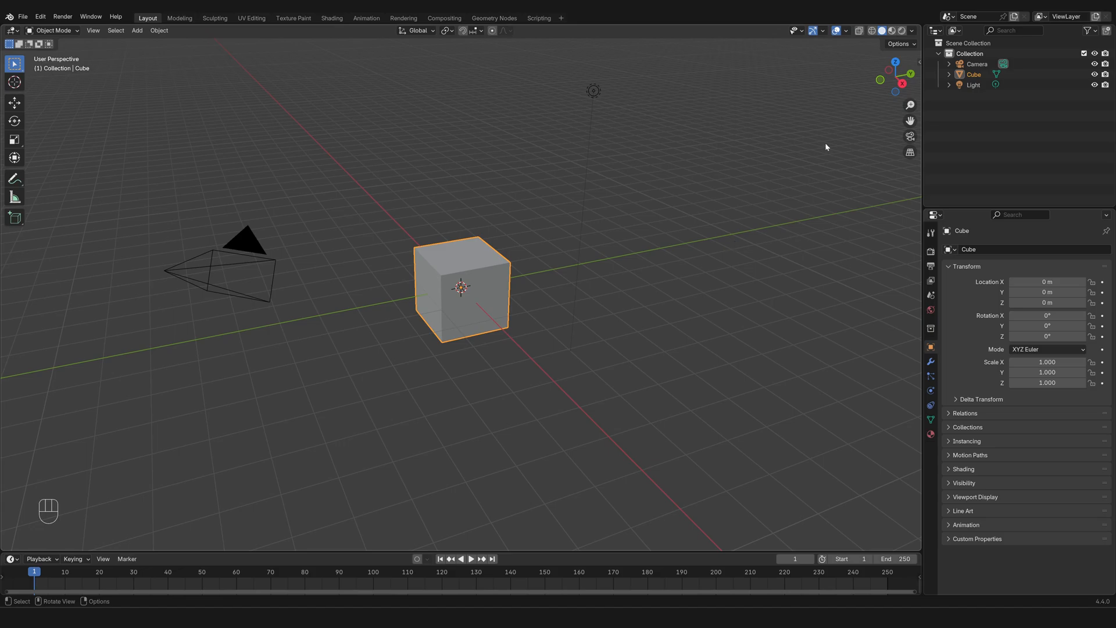
{"action": "mouse_move", "coordinate": [780, 193]}
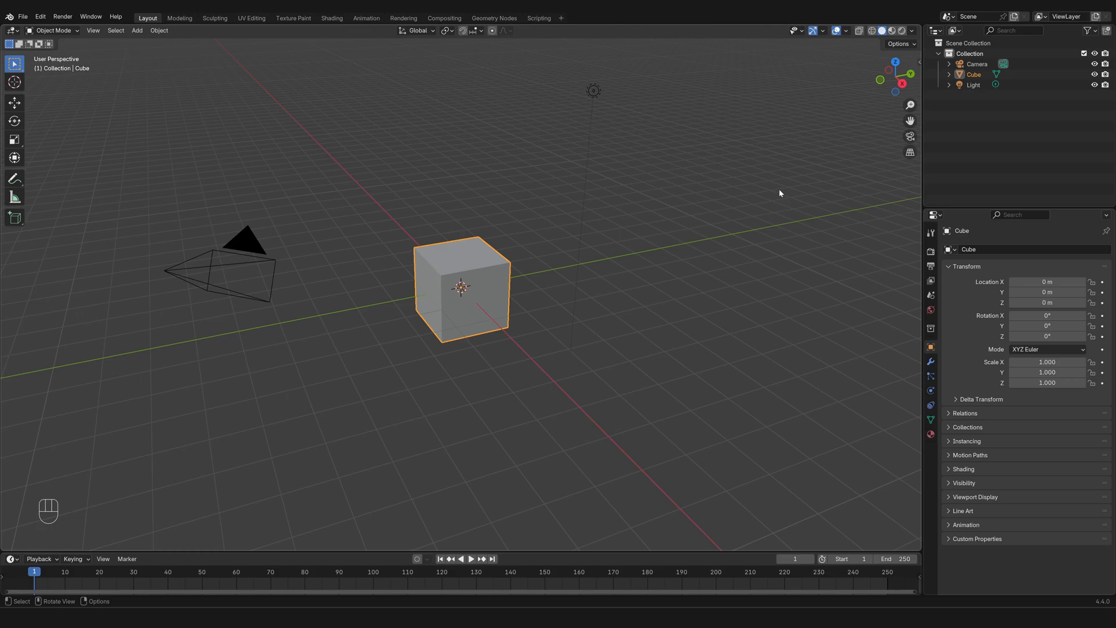
{"action": "mouse_move", "coordinate": [777, 196]}
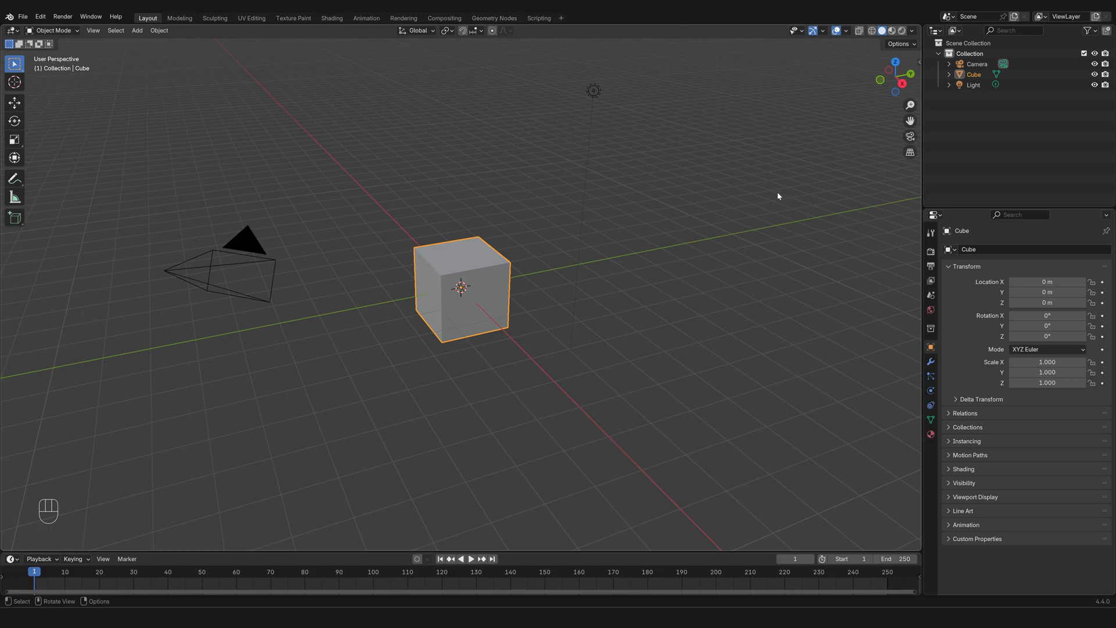
{"action": "mouse_move", "coordinate": [574, 340]}
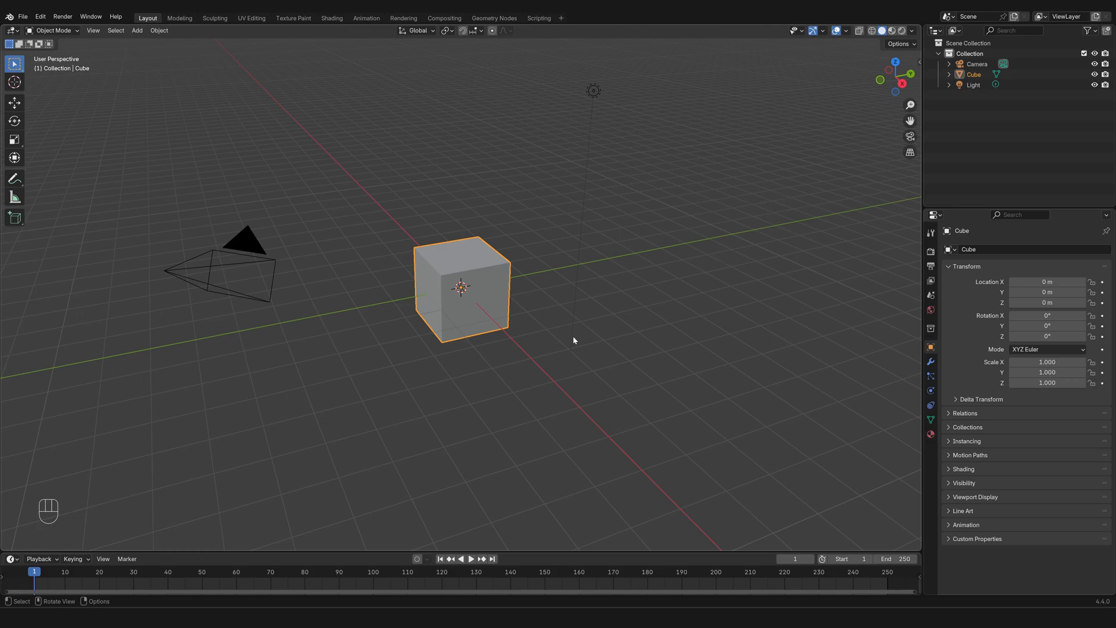
{"action": "mouse_move", "coordinate": [252, 247]}
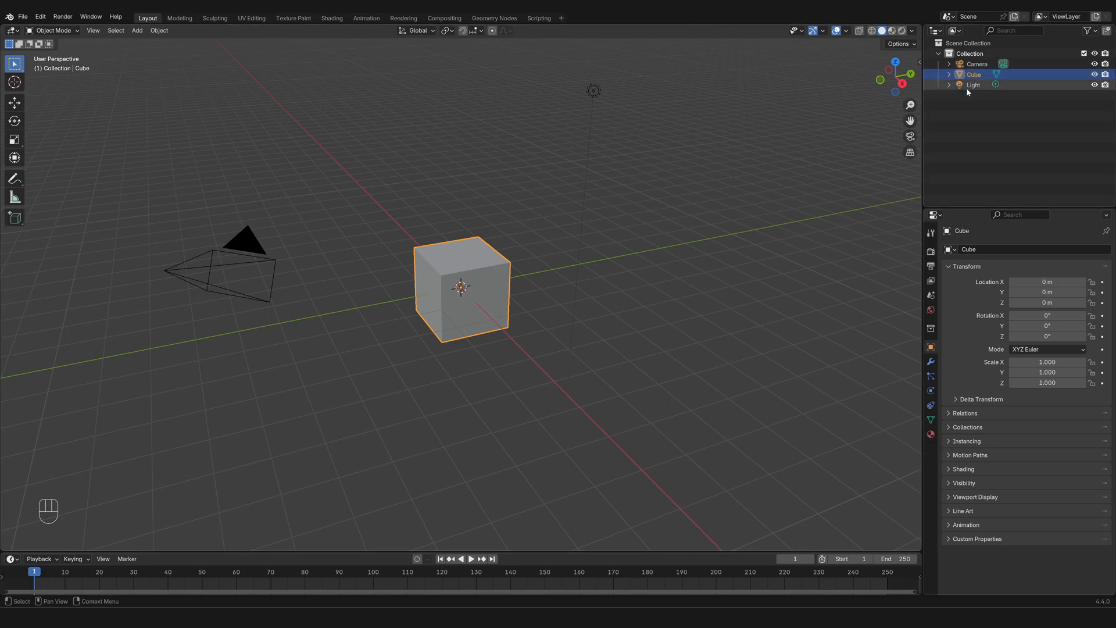
{"action": "left_click", "coordinate": [973, 85]}
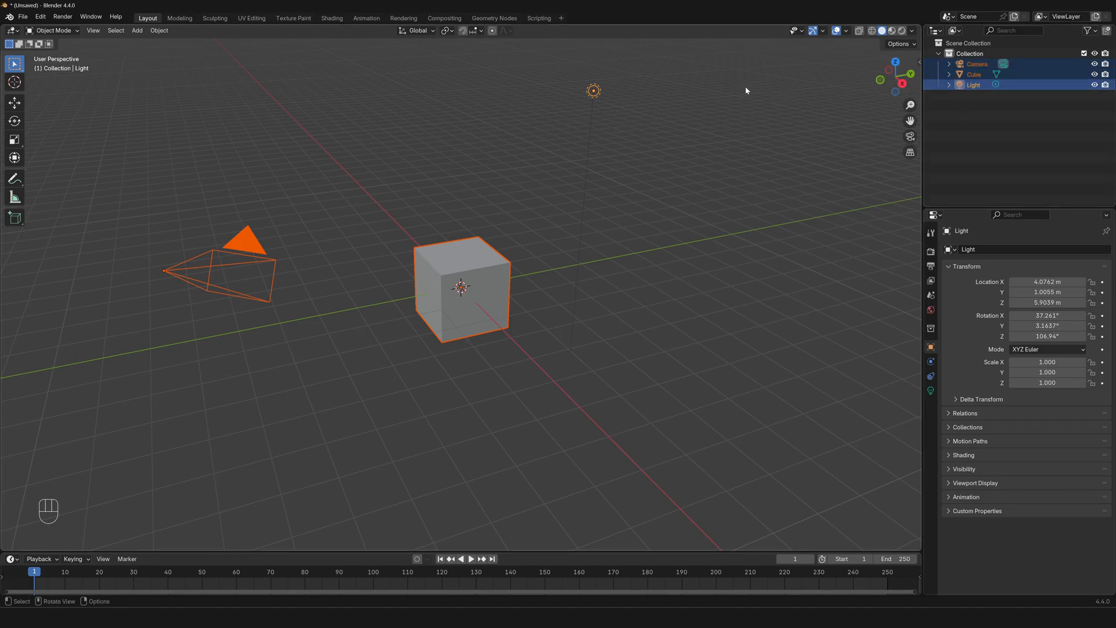
{"action": "mouse_move", "coordinate": [775, 161]}
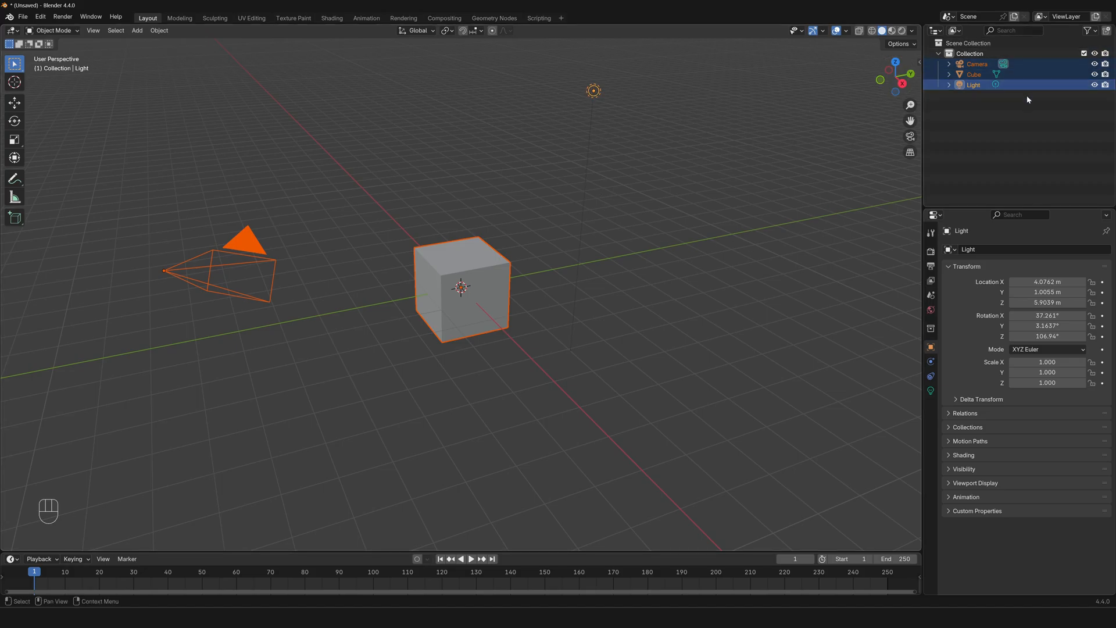
{"action": "left_click", "coordinate": [853, 288]}
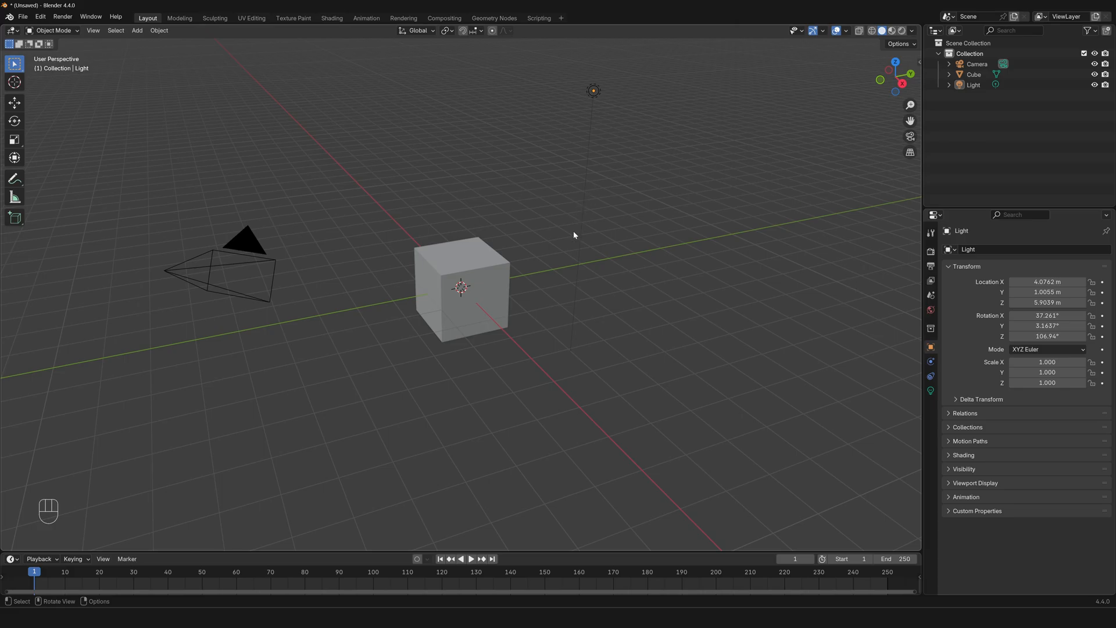
{"action": "mouse_move", "coordinate": [821, 197]}
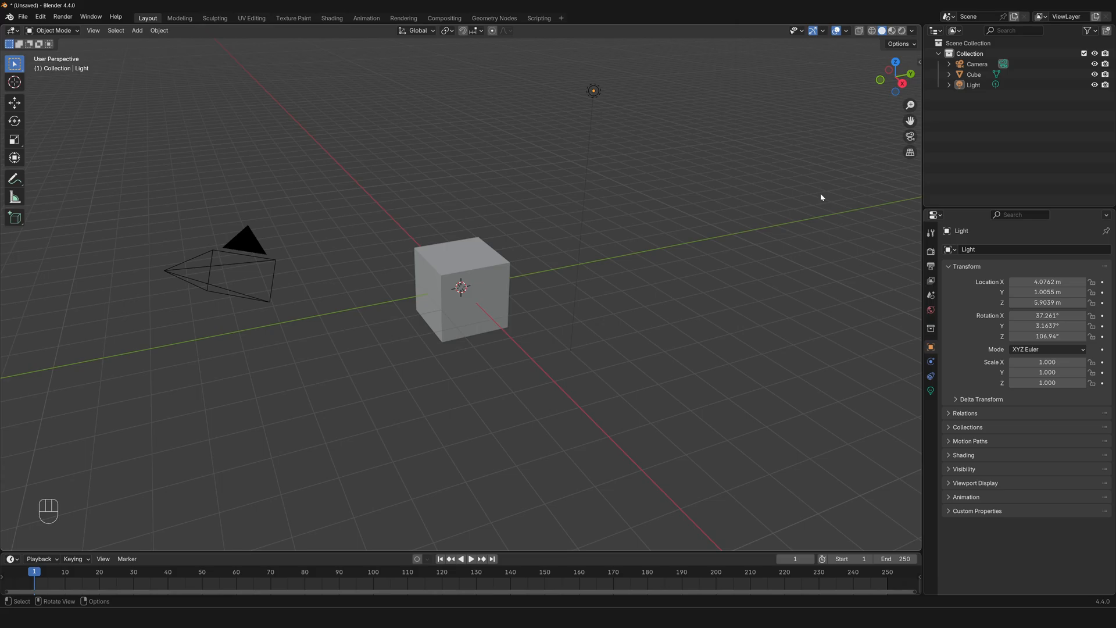
{"action": "left_click", "coordinate": [970, 53]}
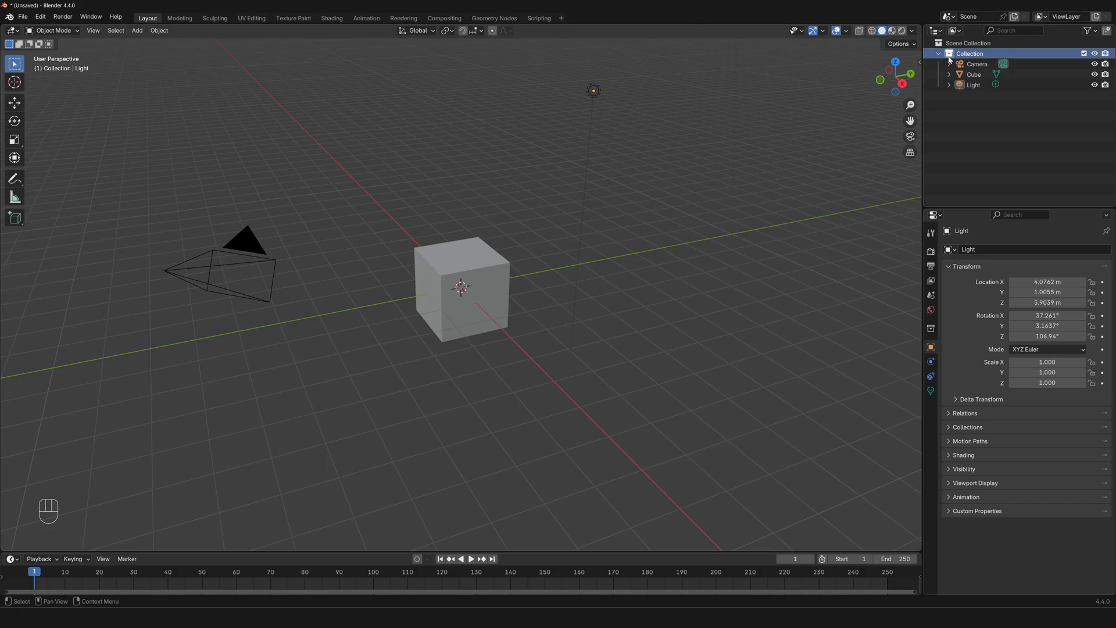
{"action": "mouse_move", "coordinate": [950, 60]}
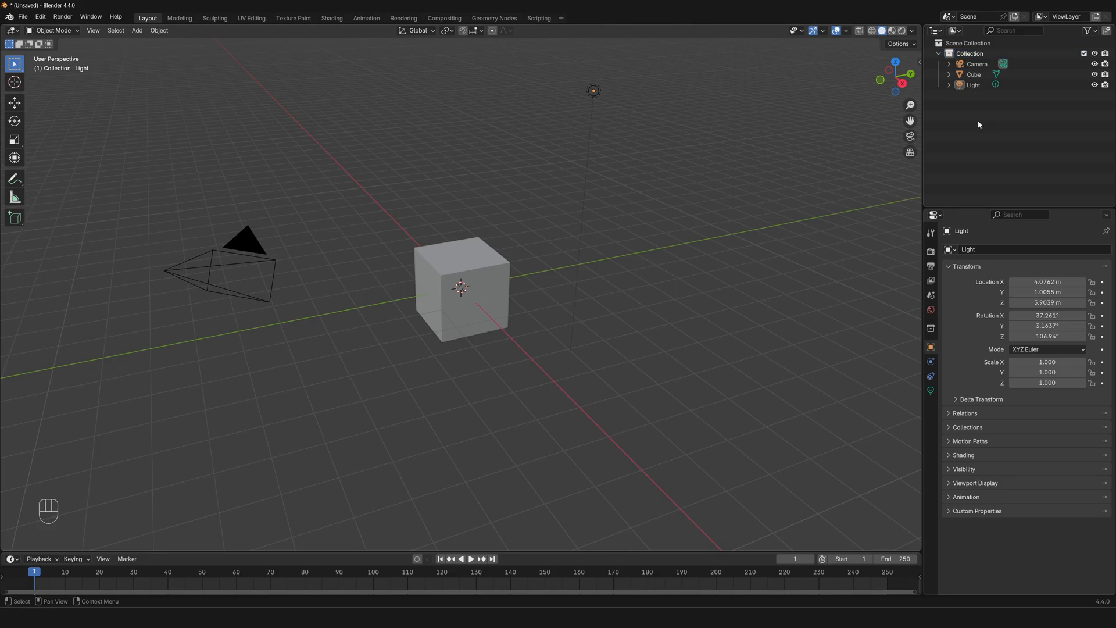
- Add two empty collections, Collection 2 and Collection 3, via the Outliner context menu
{"action": "right_click", "coordinate": [979, 124]}
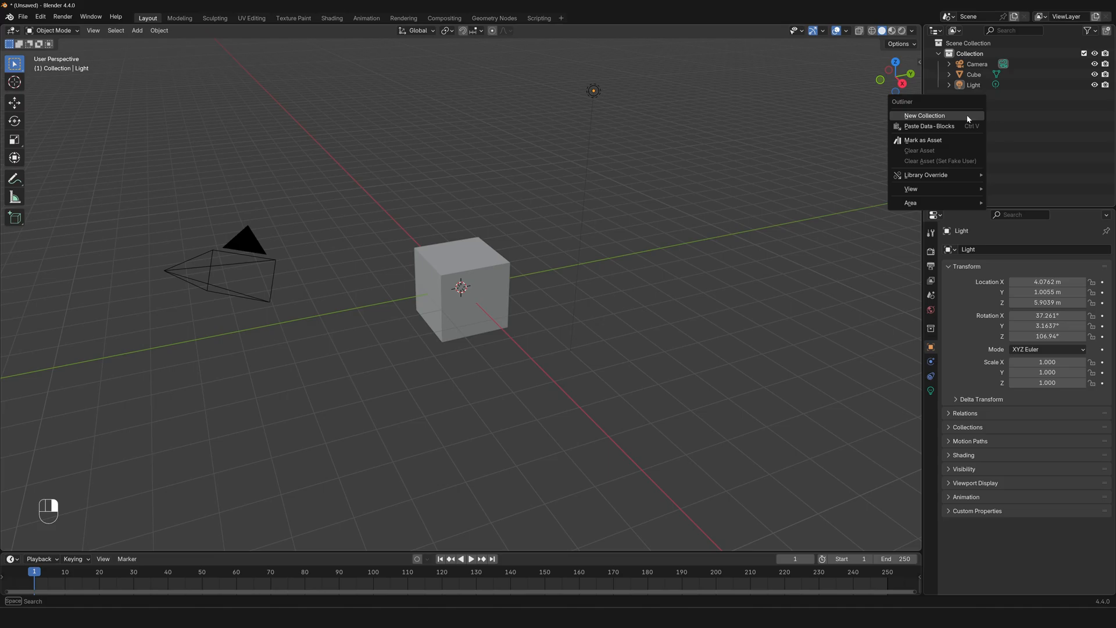
{"action": "left_click", "coordinate": [923, 115]}
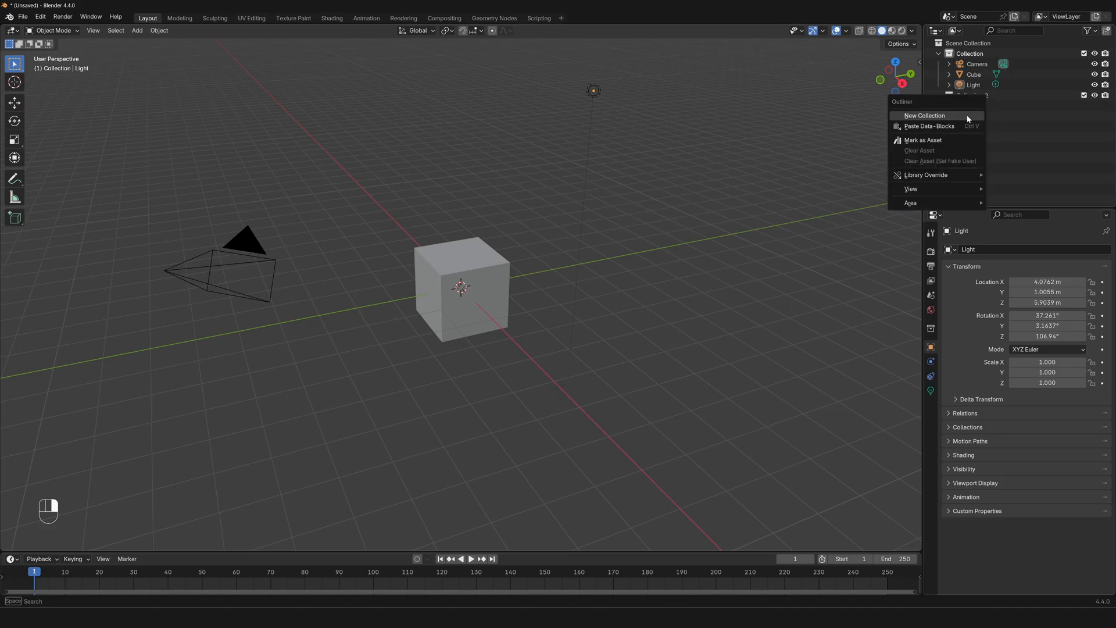
{"action": "left_click", "coordinate": [923, 115]}
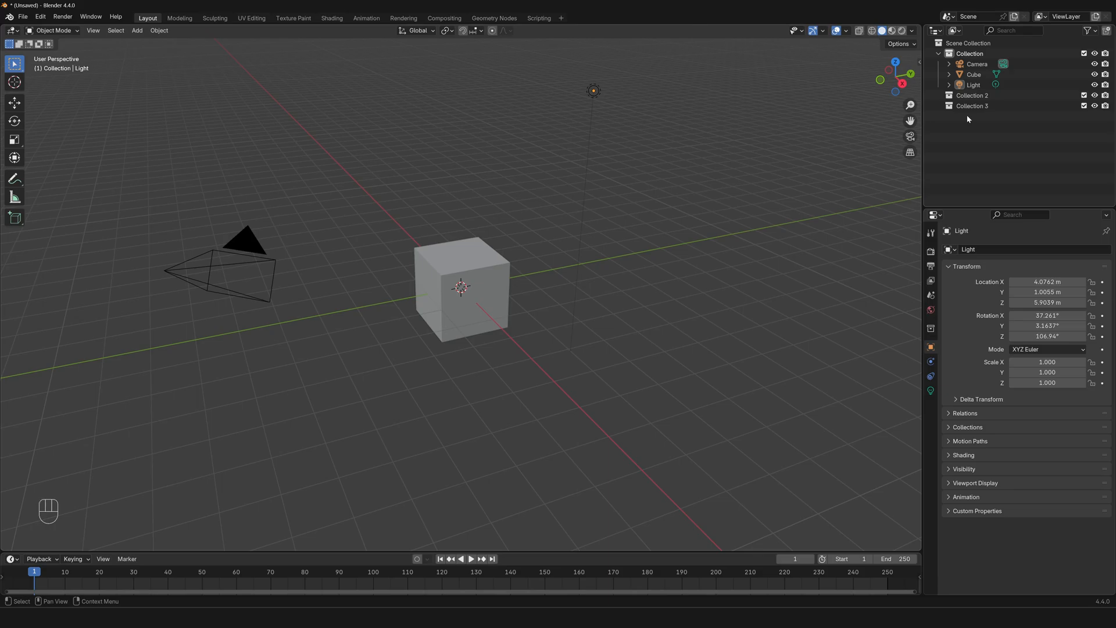
{"action": "left_click", "coordinate": [972, 95]}
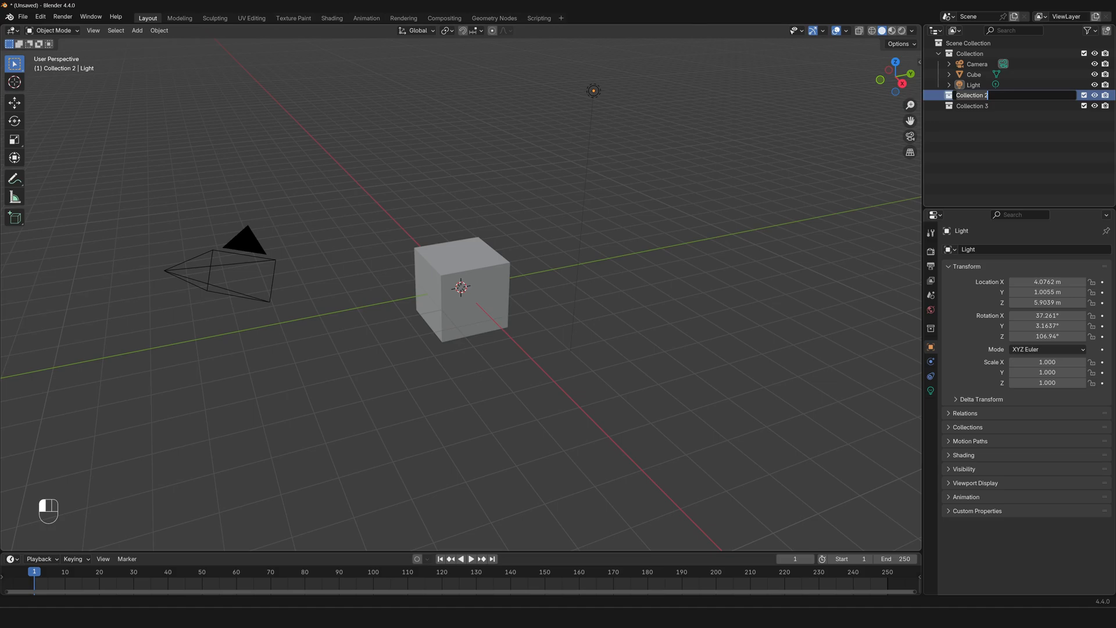
- Rename Collection 2 to 'Lights' and Collection 3 to 'Cameras'
{"action": "type", "text": "Lights"}
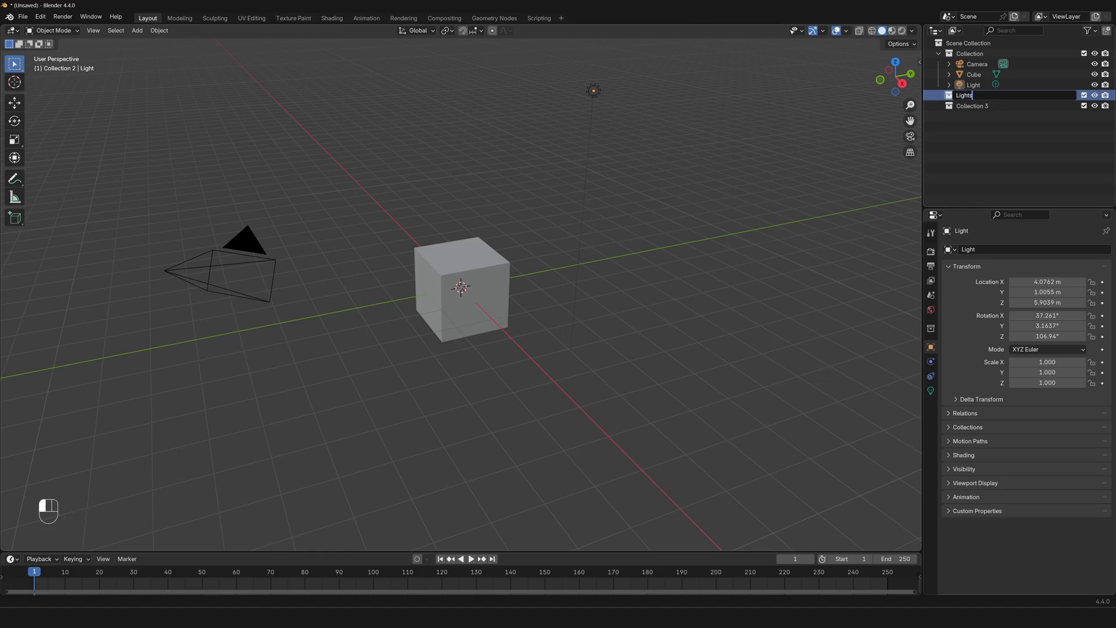
{"action": "key", "text": "Return"}
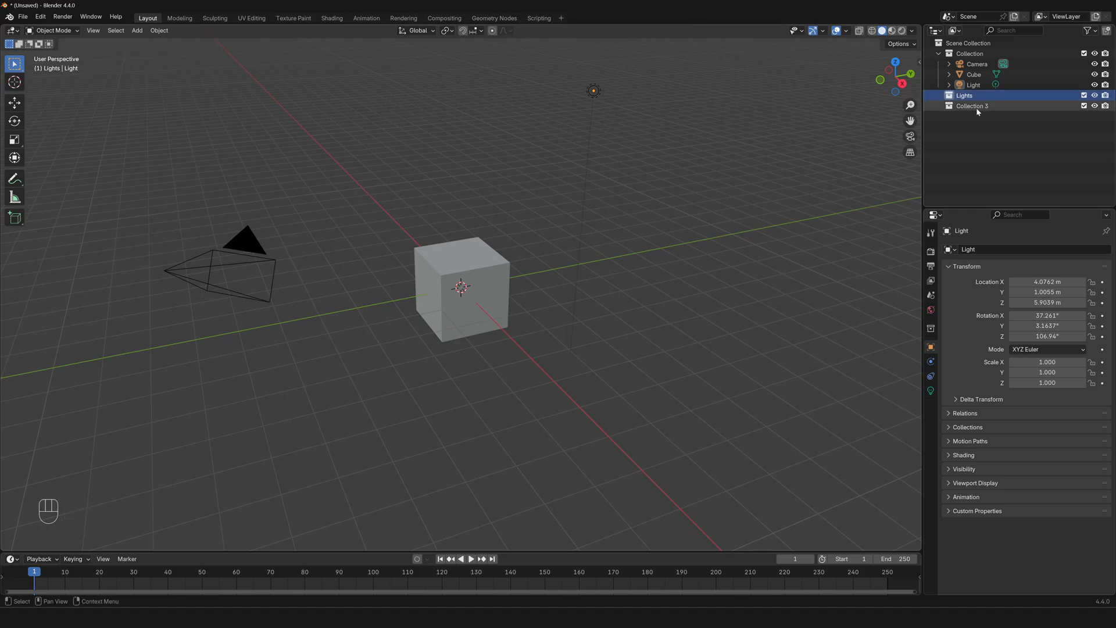
{"action": "double_click", "coordinate": [971, 105]}
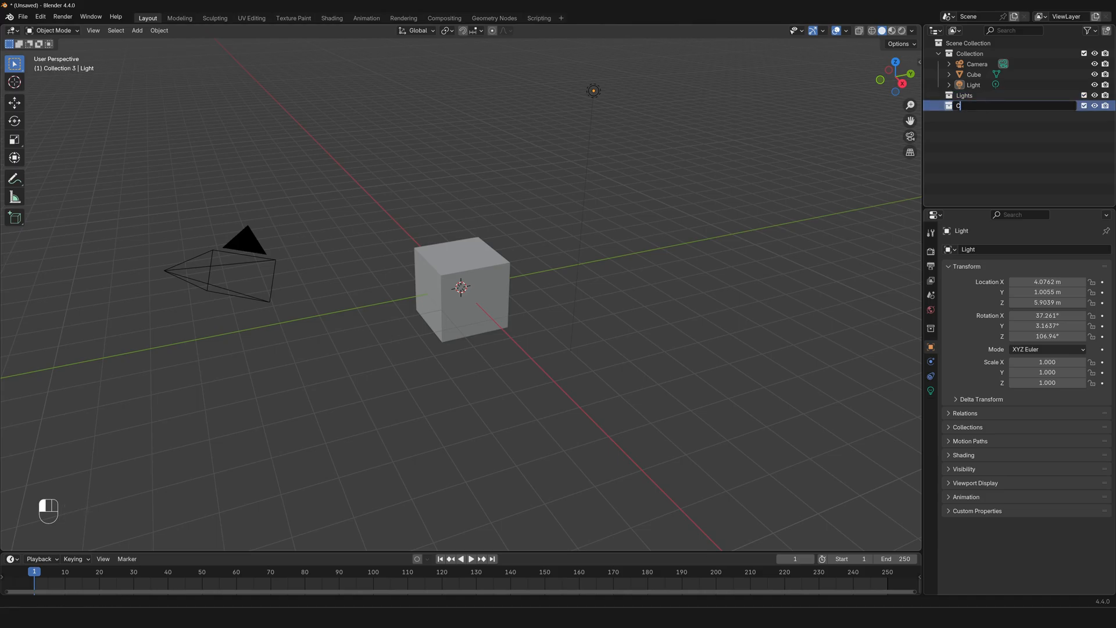
{"action": "type", "text": "Cameras"}
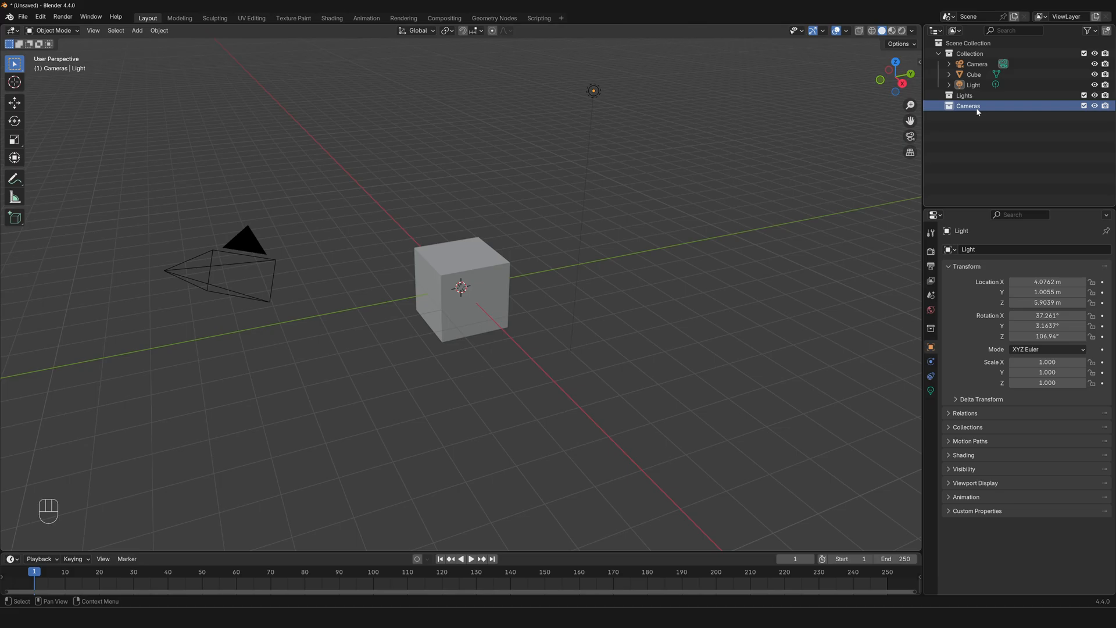
{"action": "left_click", "coordinate": [975, 63]}
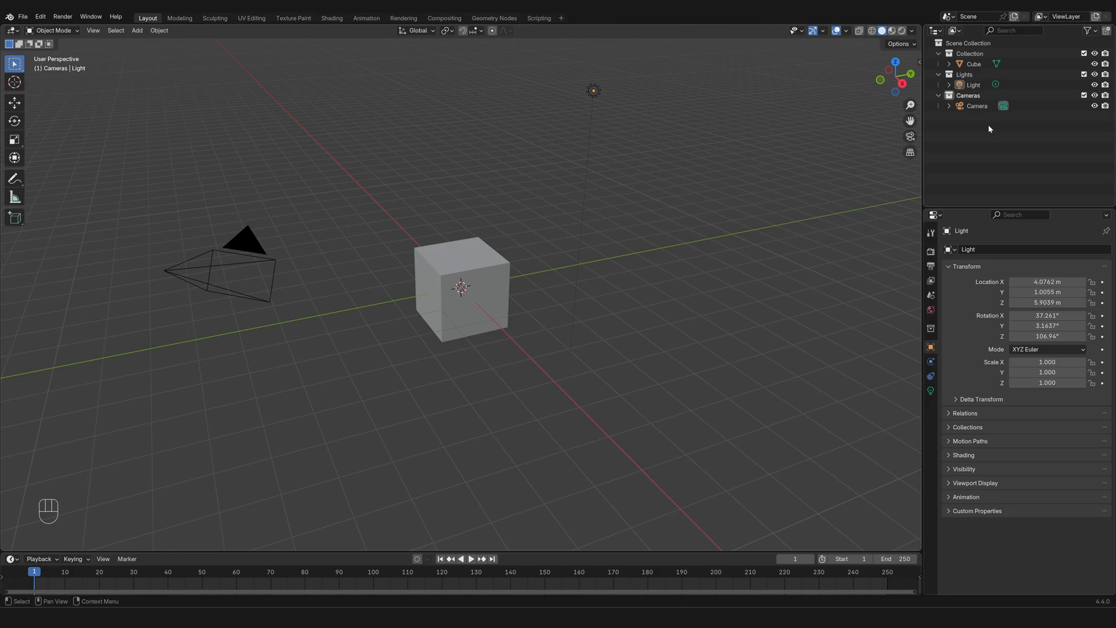
{"action": "right_click", "coordinate": [988, 129]}
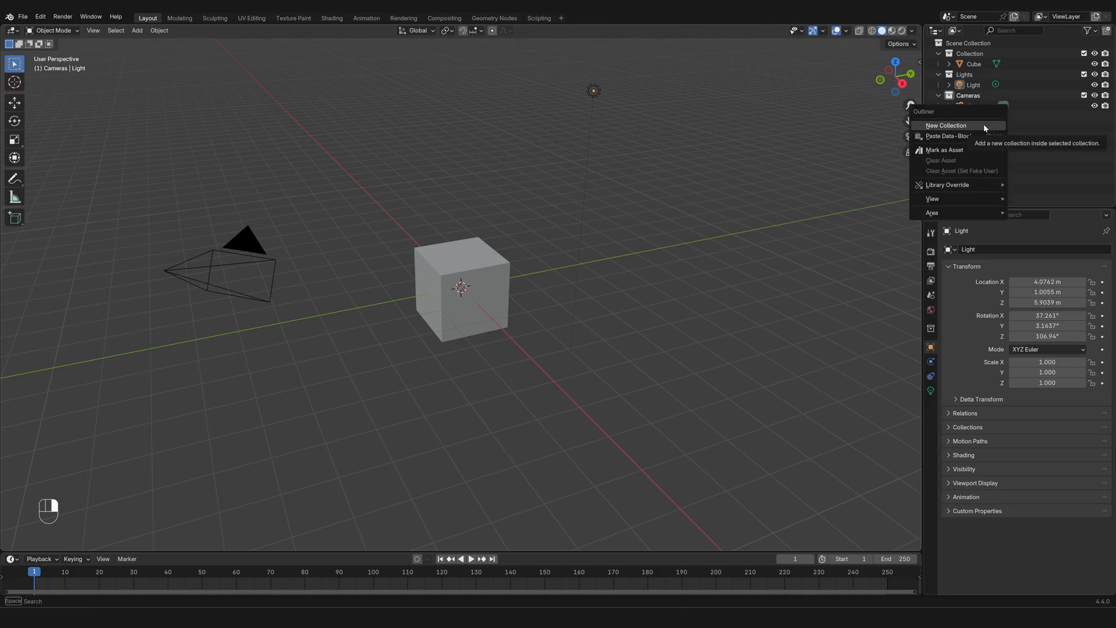
{"action": "left_click", "coordinate": [945, 126]}
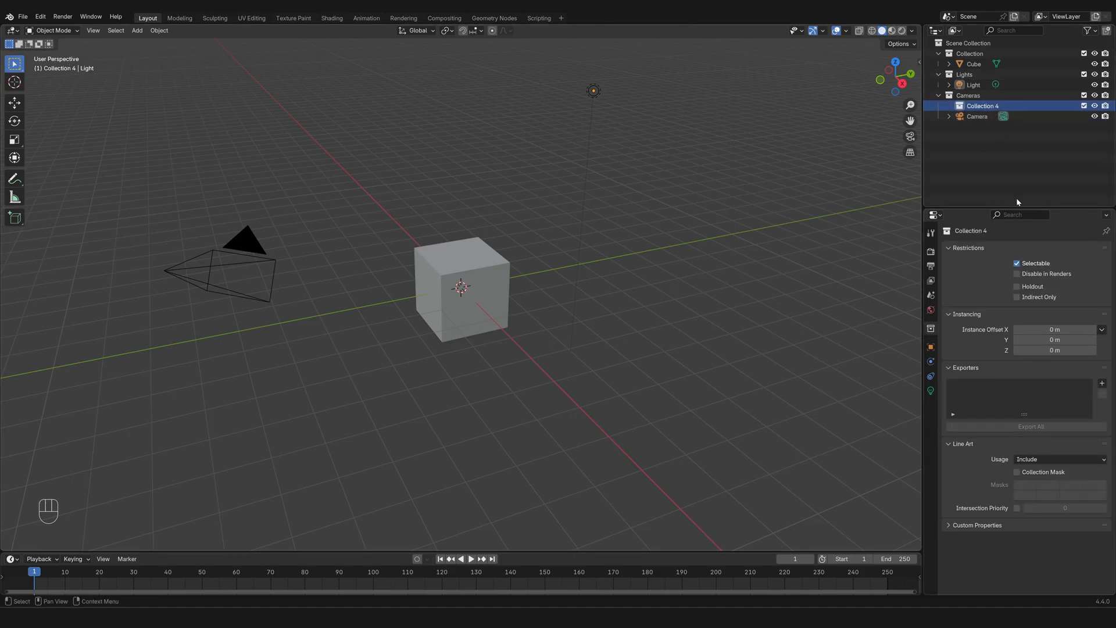
{"action": "mouse_move", "coordinate": [993, 160]}
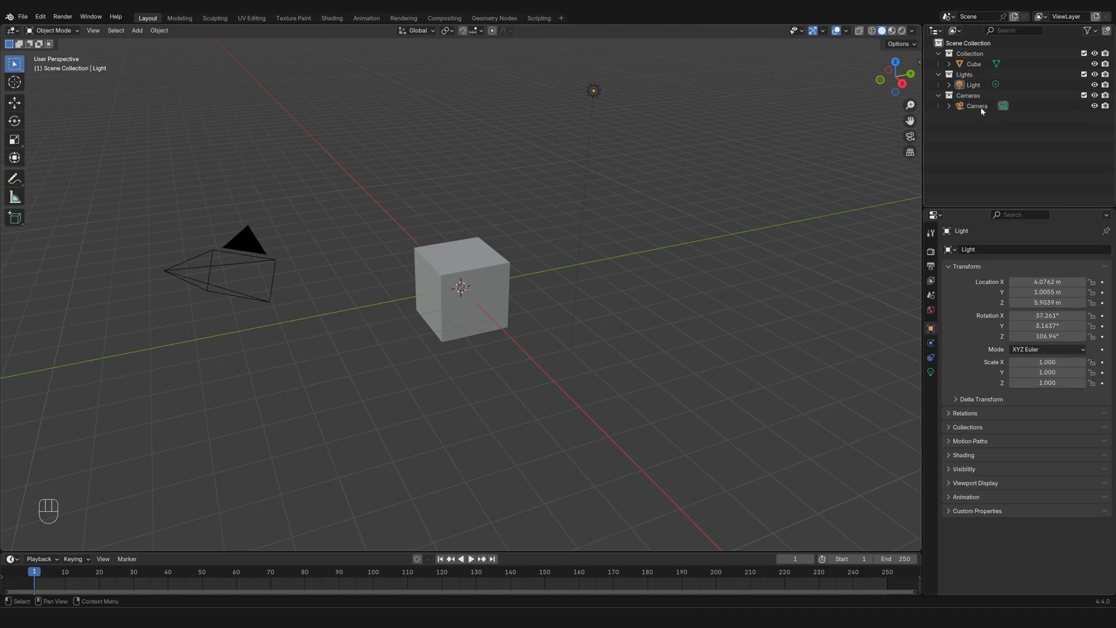
- Open the Cameras collection's context menu for a colour tag, then select the Lights collection
{"action": "right_click", "coordinate": [968, 95]}
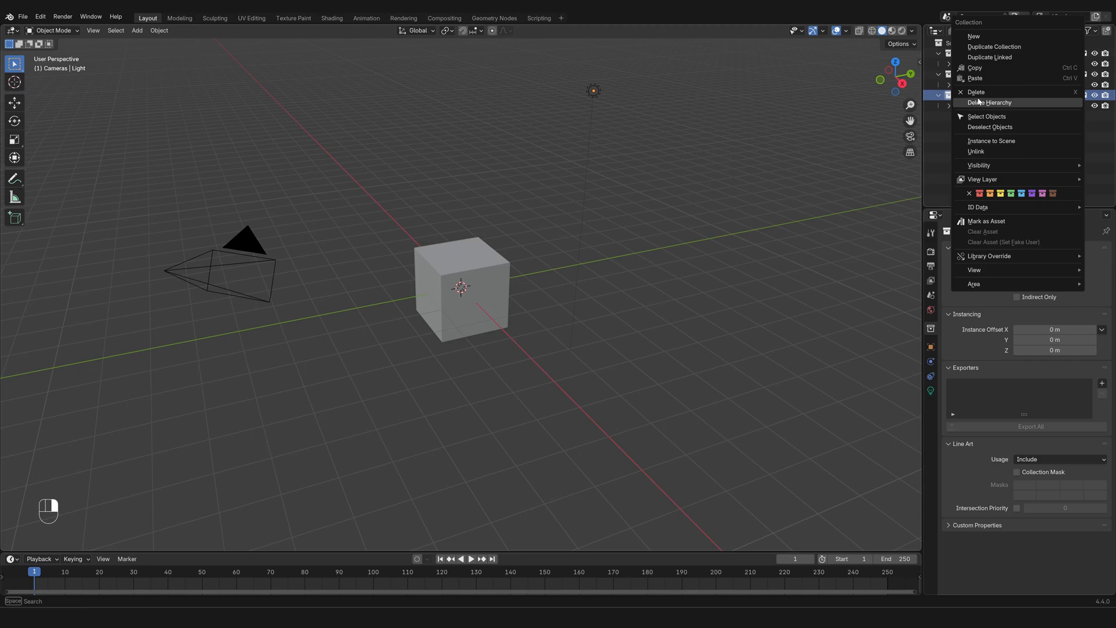
{"action": "mouse_move", "coordinate": [1009, 193]}
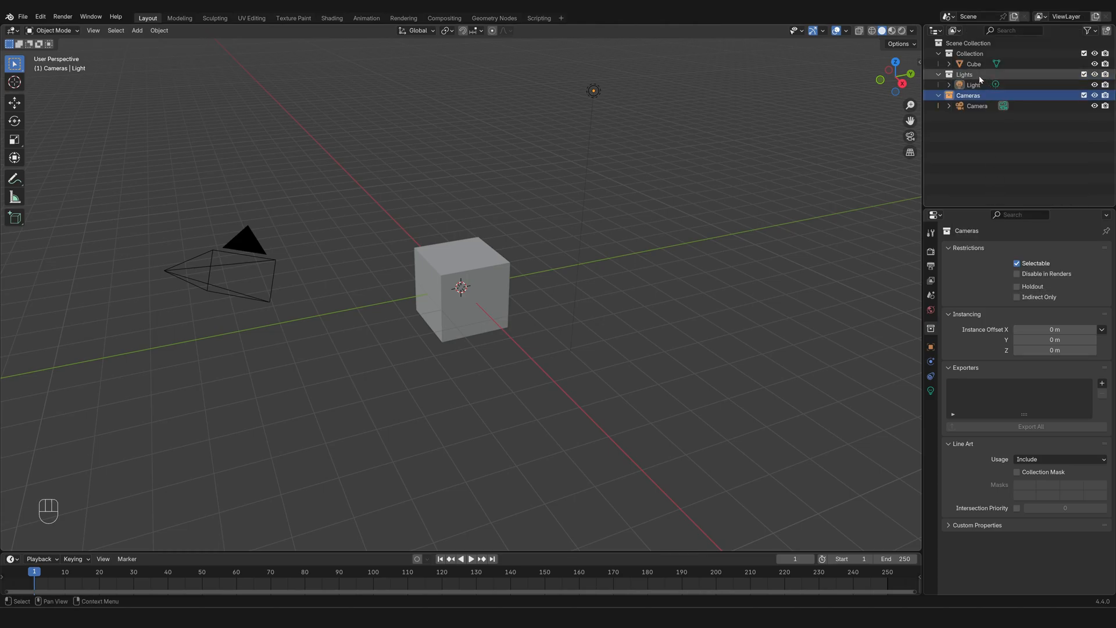
{"action": "left_click", "coordinate": [964, 74]}
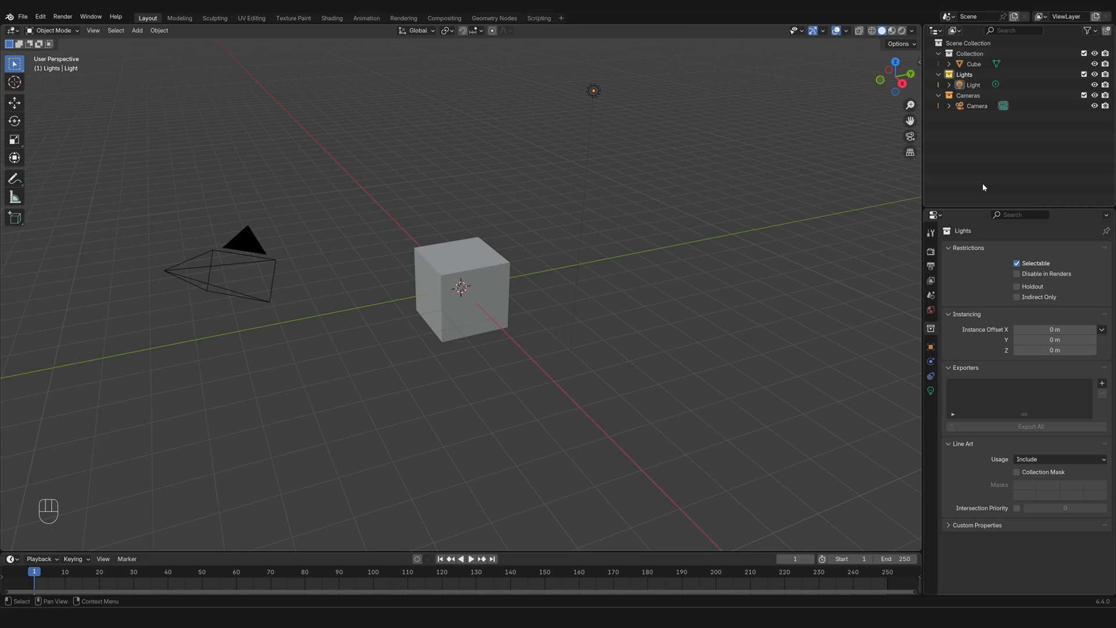
{"action": "mouse_move", "coordinate": [977, 168]}
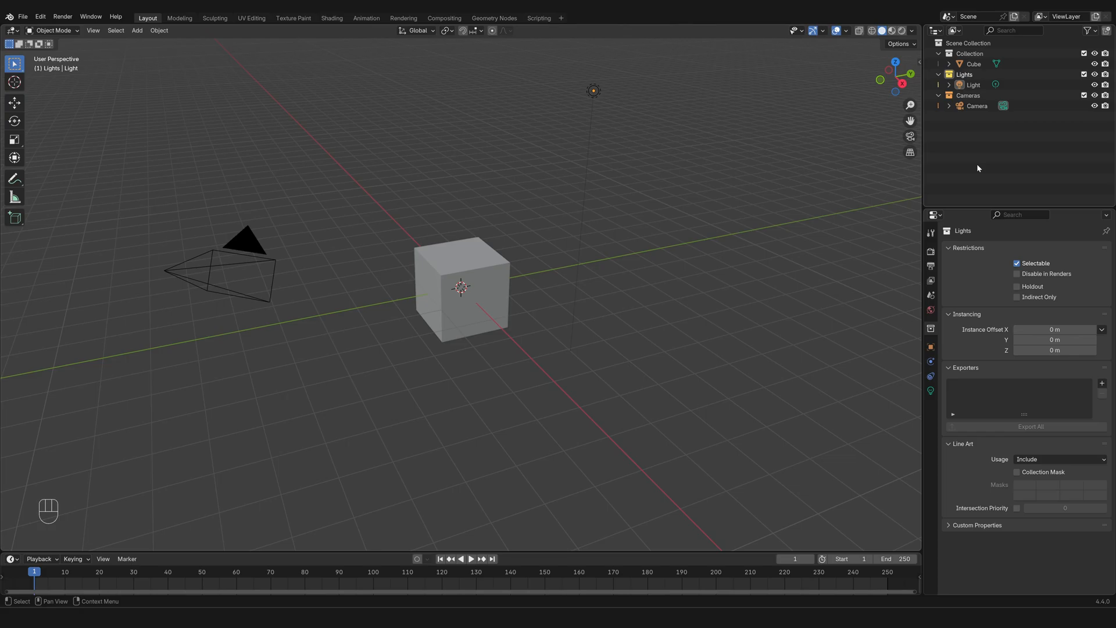